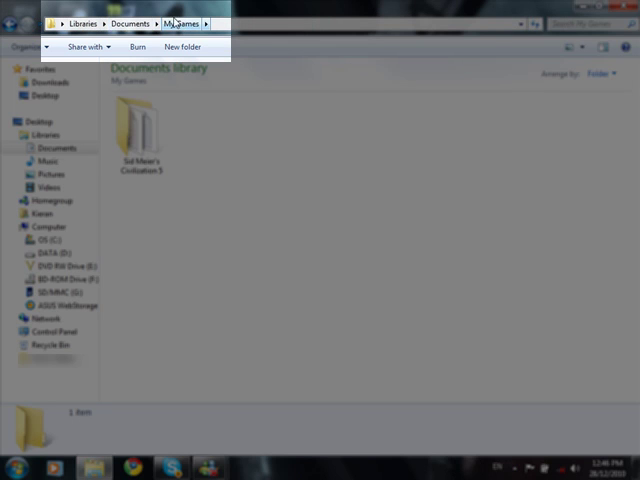
pyautogui.moveTo(140, 130)
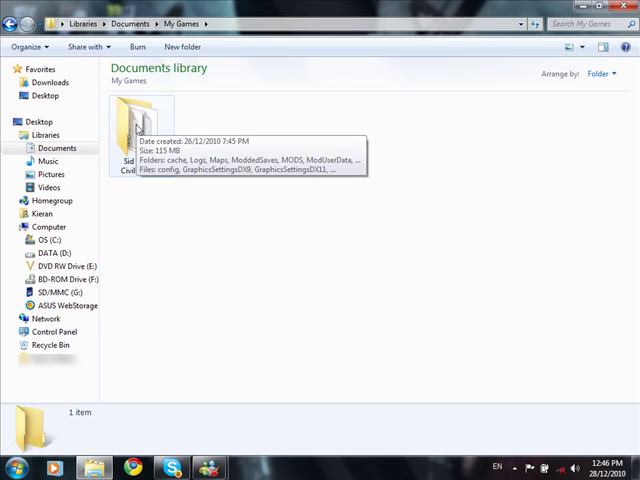
# Go into the Sid Meier's Civilization 5 folder and select the UserSettings file.
pyautogui.doubleClick(134, 118)
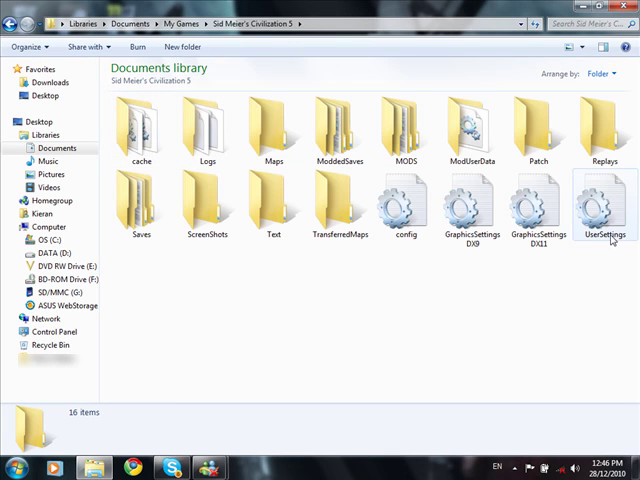
pyautogui.click(608, 210)
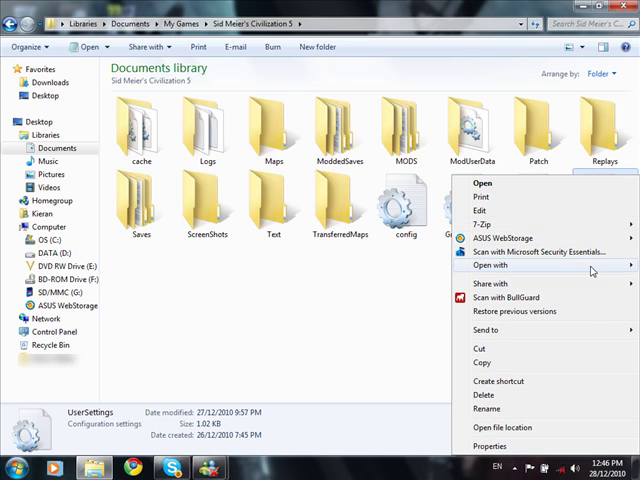
# Edit UserSettings in Notepad so SkipIntroVideo = 1, then save on closing.
pyautogui.click(404, 264)
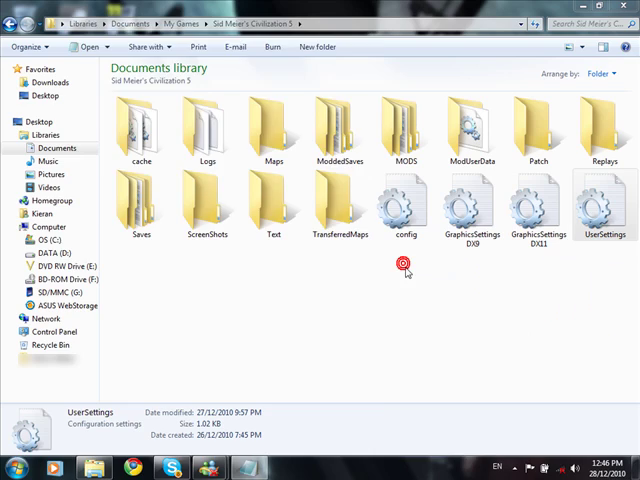
pyautogui.doubleClick(604, 204)
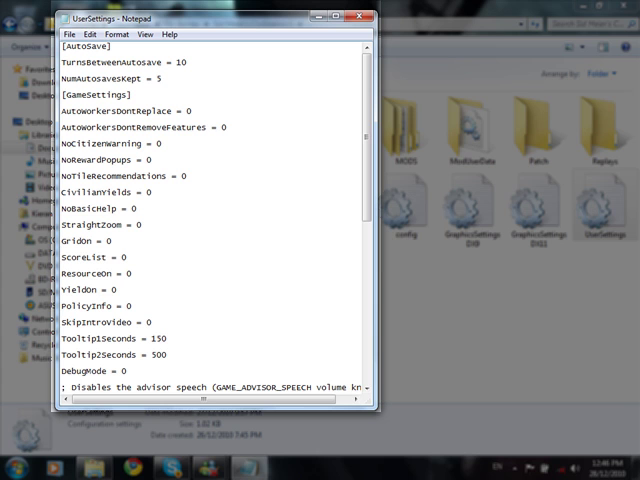
pyautogui.write('1')
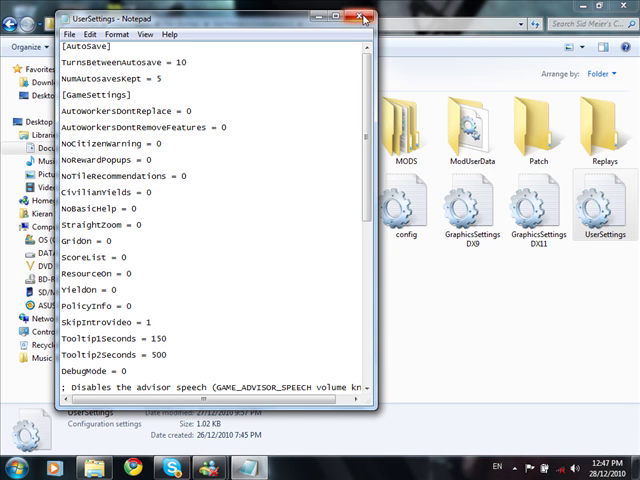
pyautogui.click(356, 20)
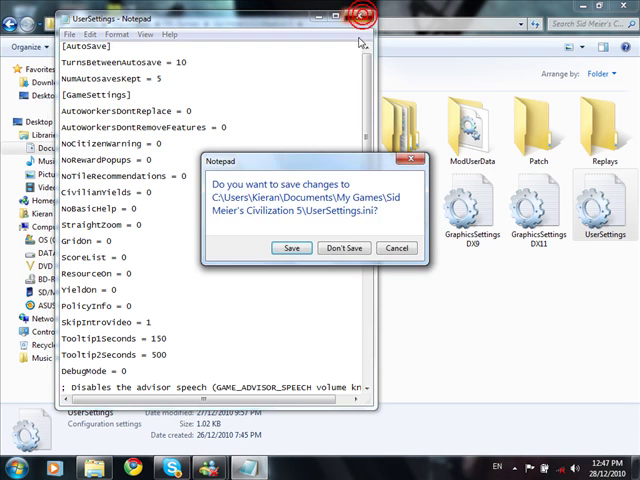
pyautogui.click(344, 248)
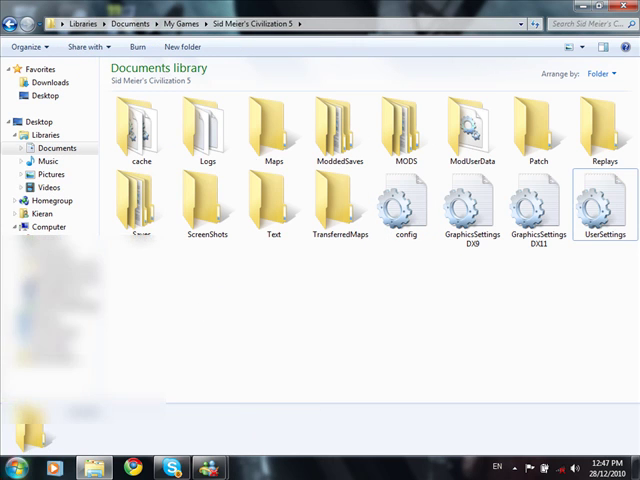
# Launch Sid Meier's Civilization V from the Steam library.
pyautogui.click(14, 460)
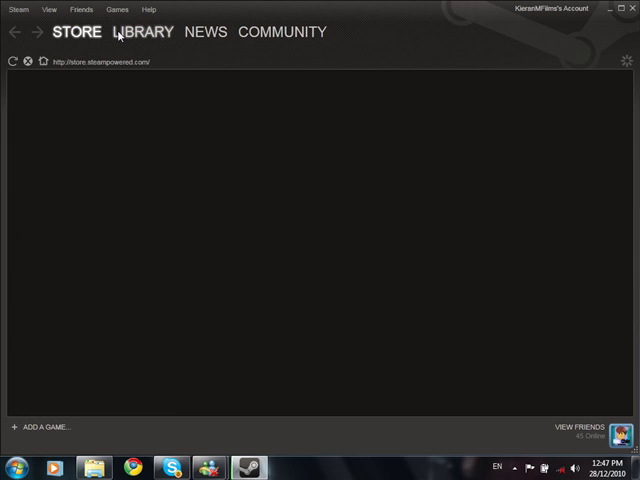
pyautogui.click(140, 32)
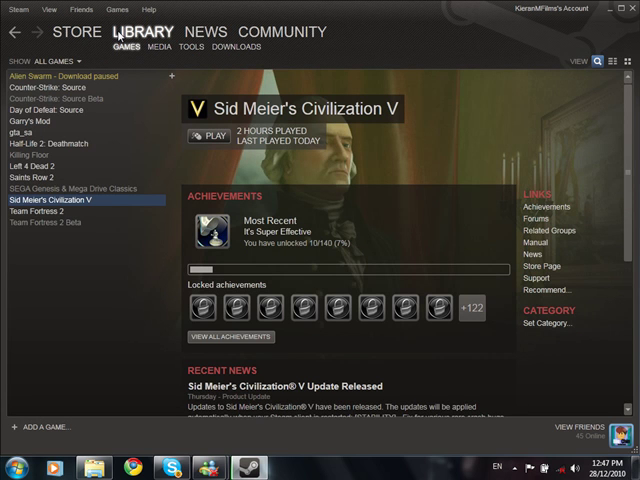
pyautogui.moveTo(212, 136)
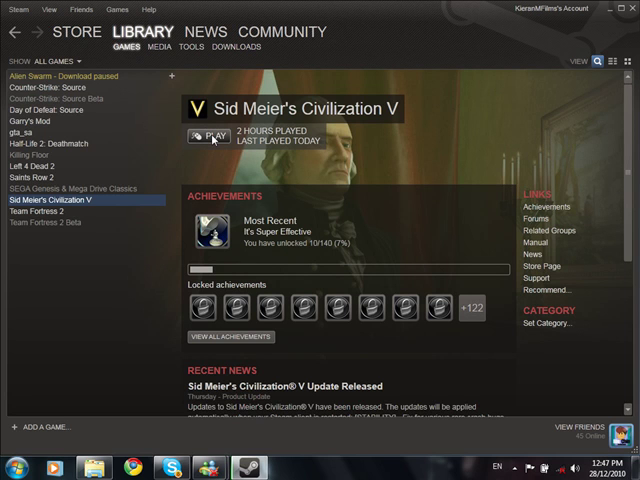
pyautogui.click(204, 140)
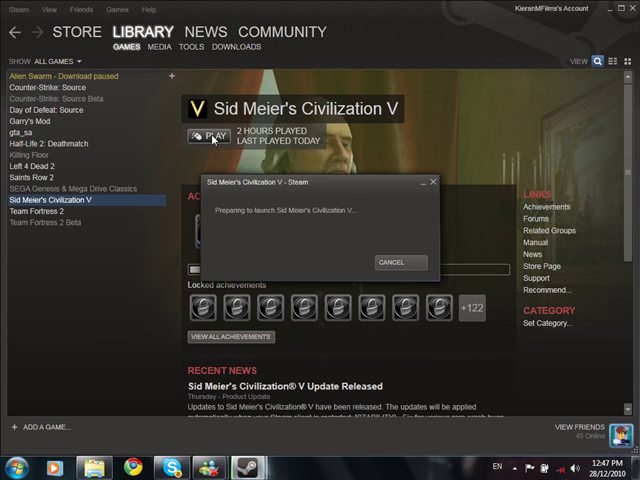